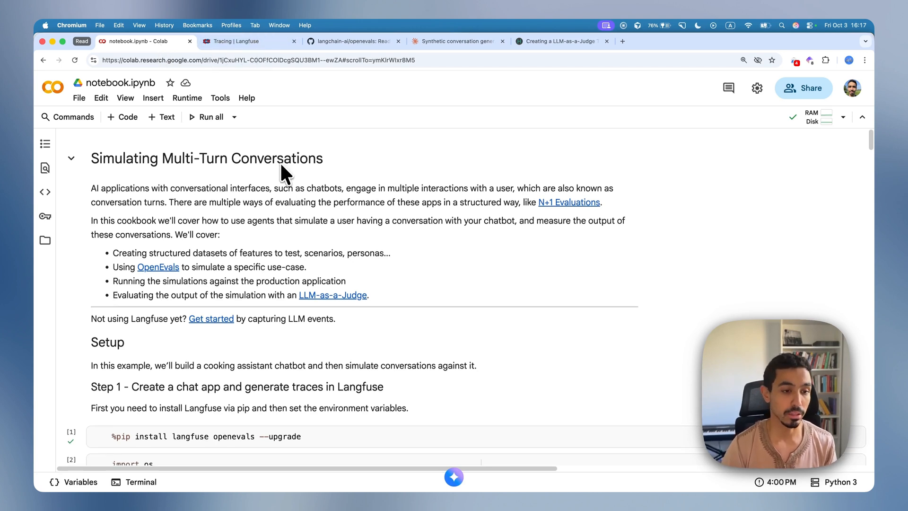
Scroll the OpenEvals README to the Multiturn Simulation section and switch to the Langfuse tab.
scroll("down", 3)
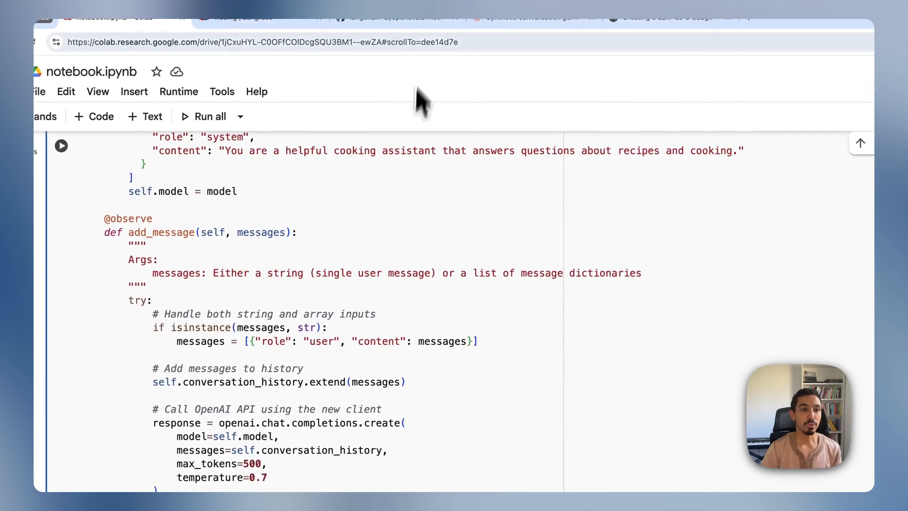
left_click(352, 40)
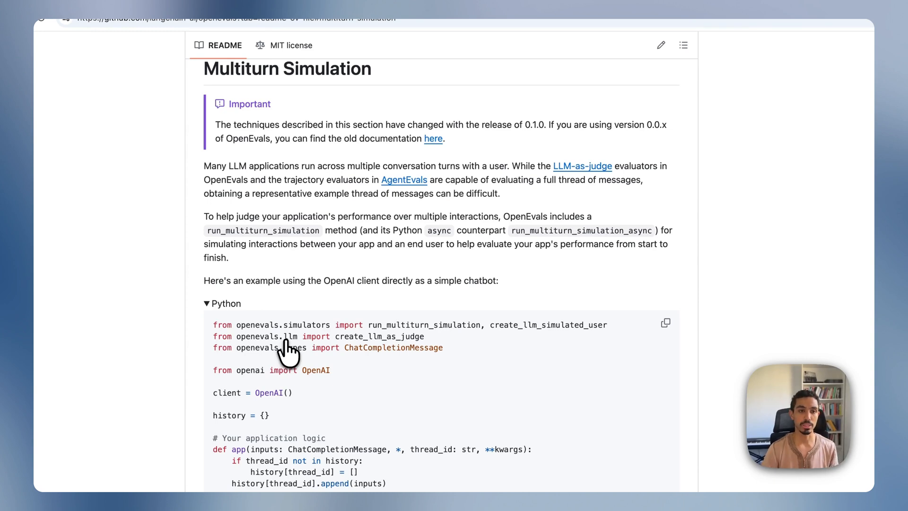
mouse_move(325, 145)
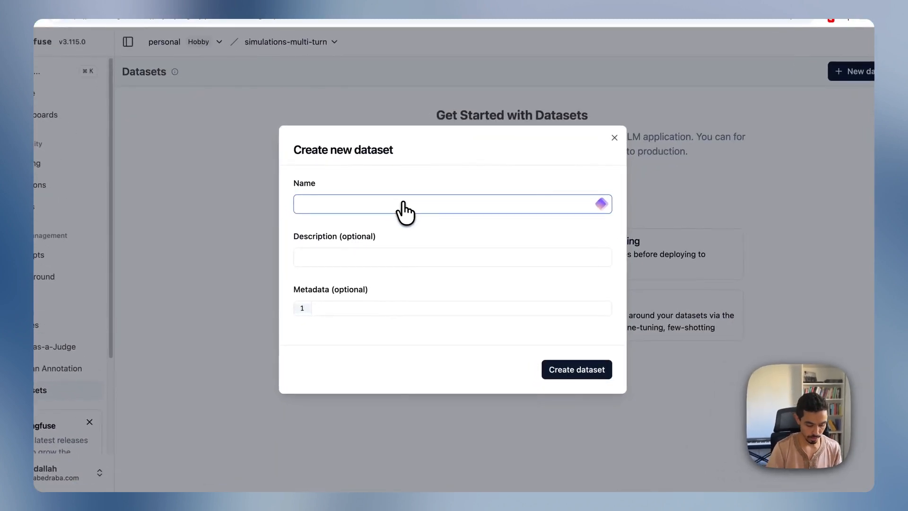
Create a new dataset named simulated-conversations.
type("simulated-conversations")
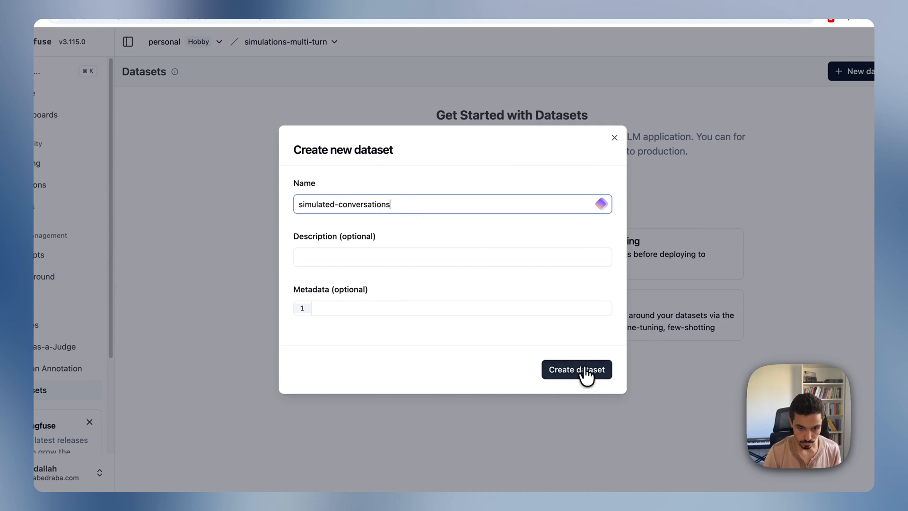
left_click(576, 369)
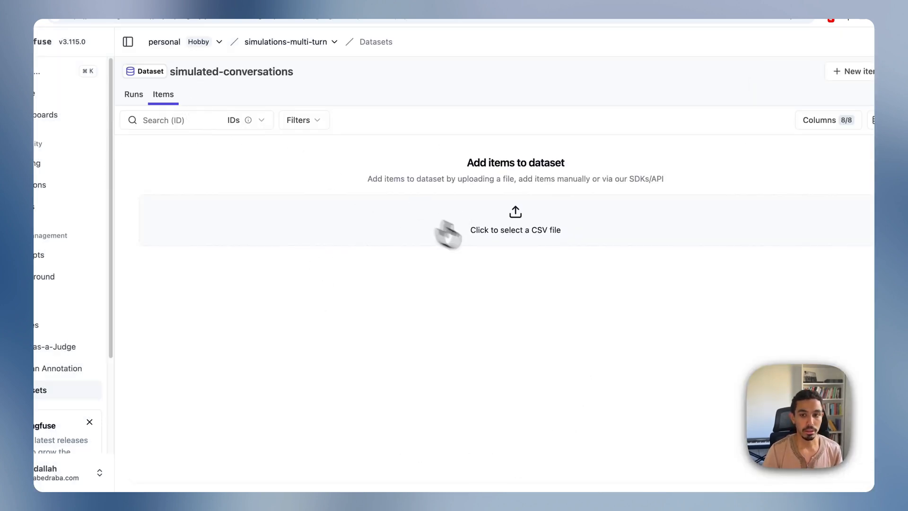
Add the nervous first-time host persona/scenario JSON as the dataset's first item.
left_click(858, 71)
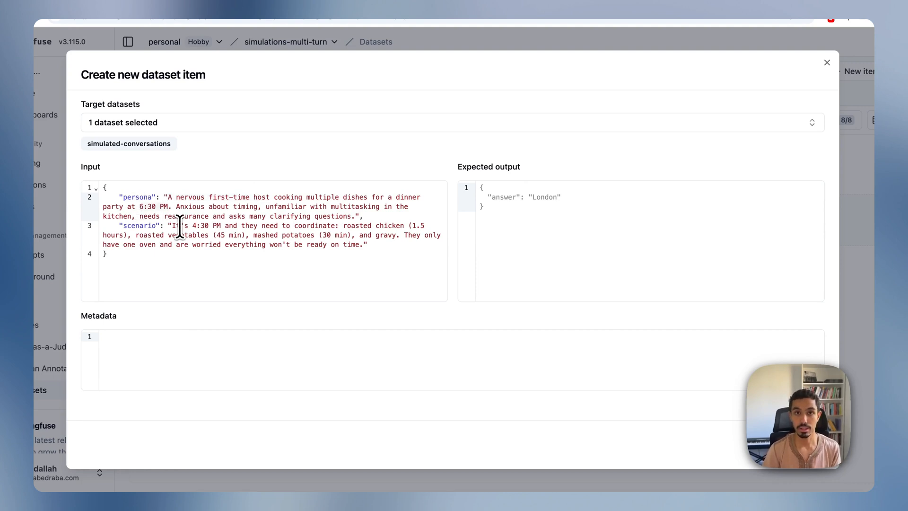
mouse_move(323, 255)
type("\"trackingID")
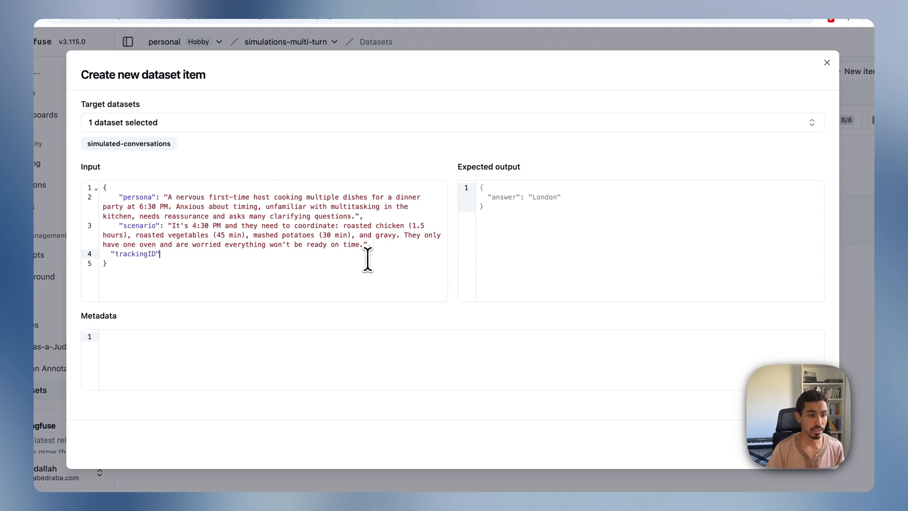
type(": \"none\"")
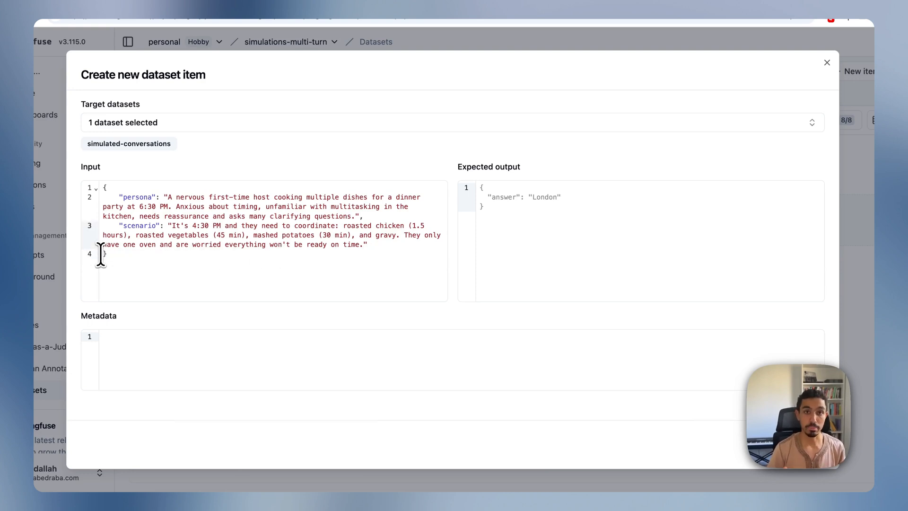
left_click(105, 253)
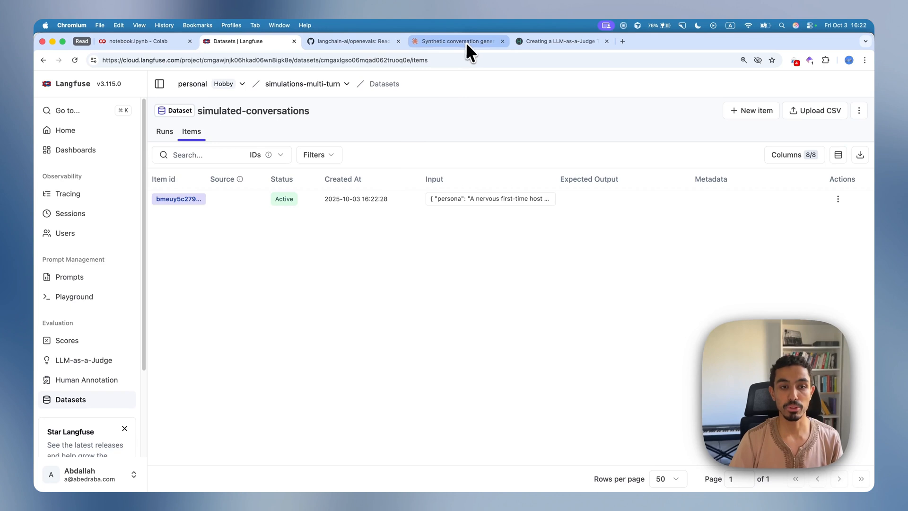
Copy the remaining persona/scenario pairs from the Claude chat into the dataset, then return to Colab.
left_click(457, 41)
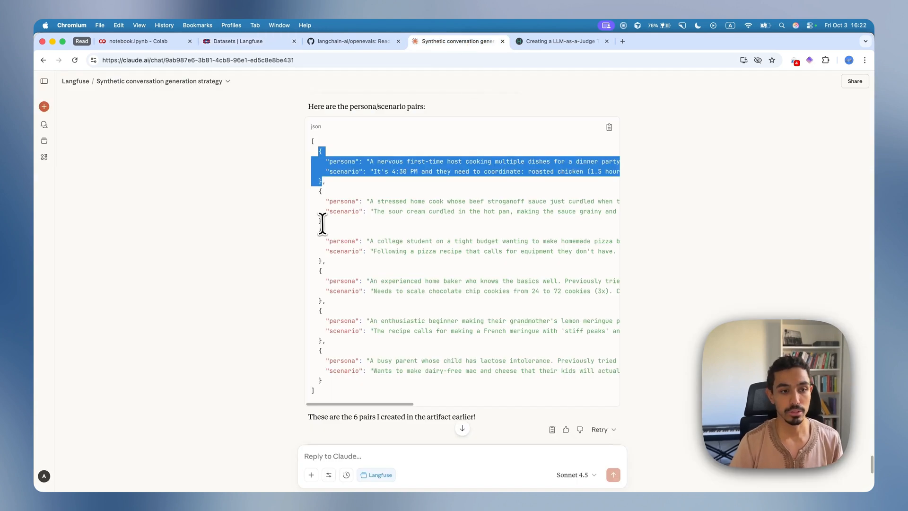
left_click(237, 40)
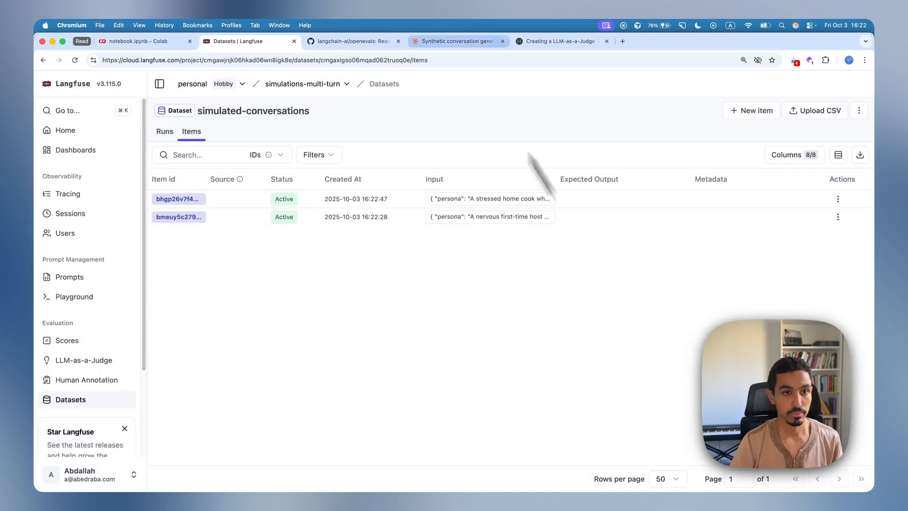
left_click(457, 40)
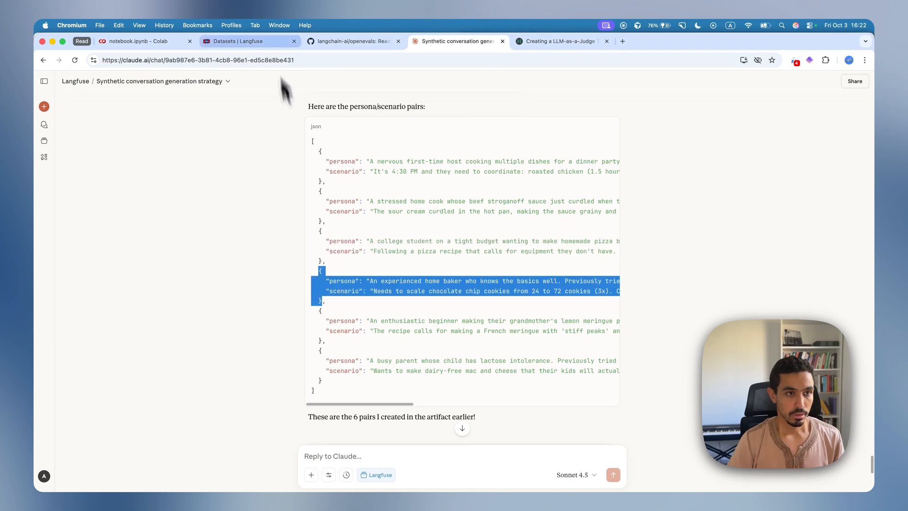
left_click(238, 41)
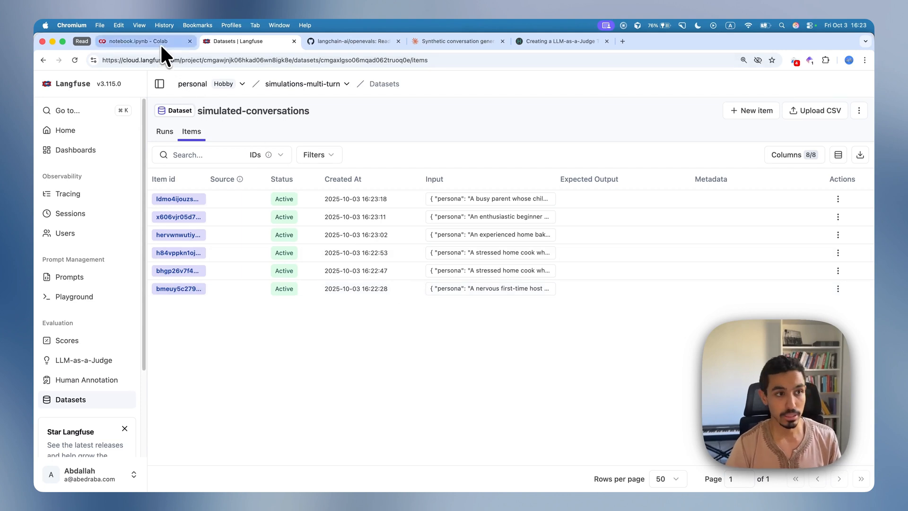
left_click(142, 41)
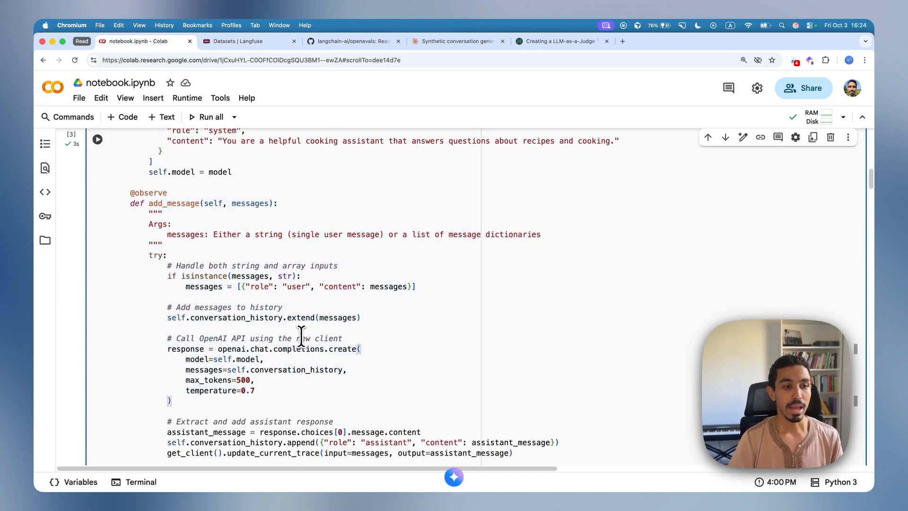
scroll("down", 3)
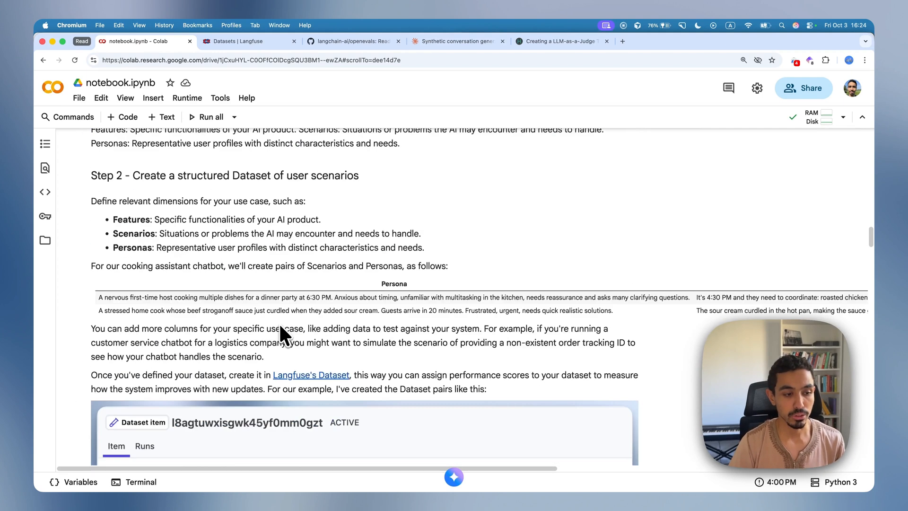
scroll("down", 3)
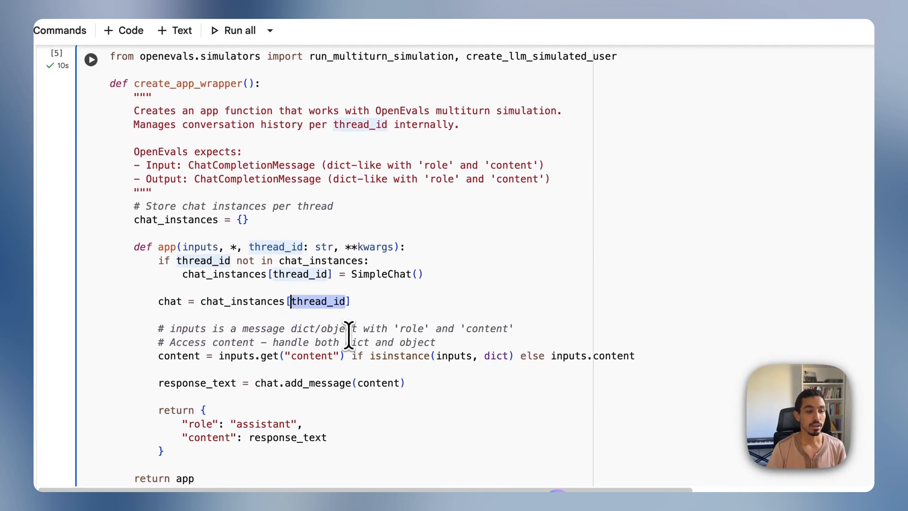
scroll("down", 3)
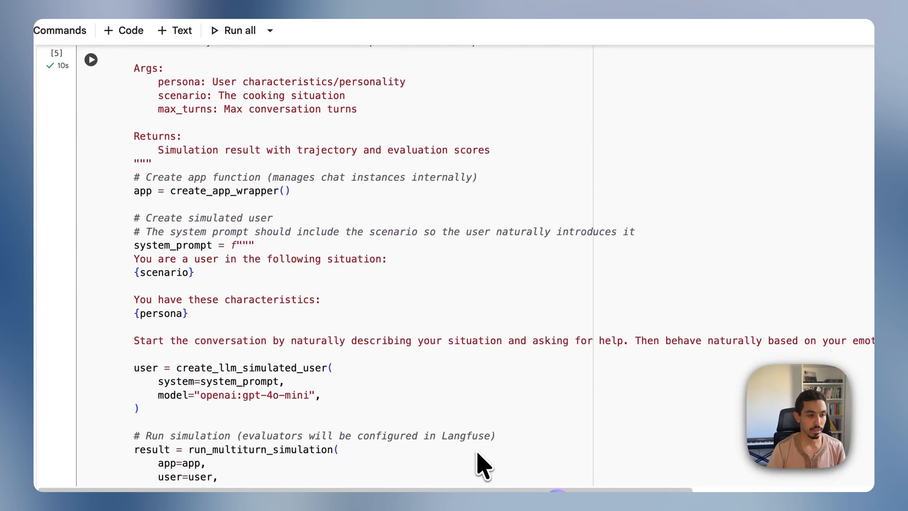
double_click(161, 313)
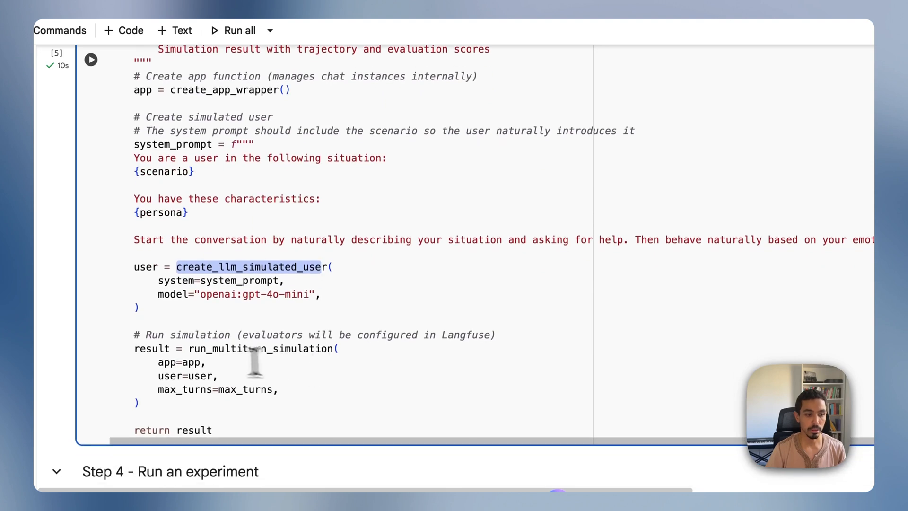
scroll("down", 3)
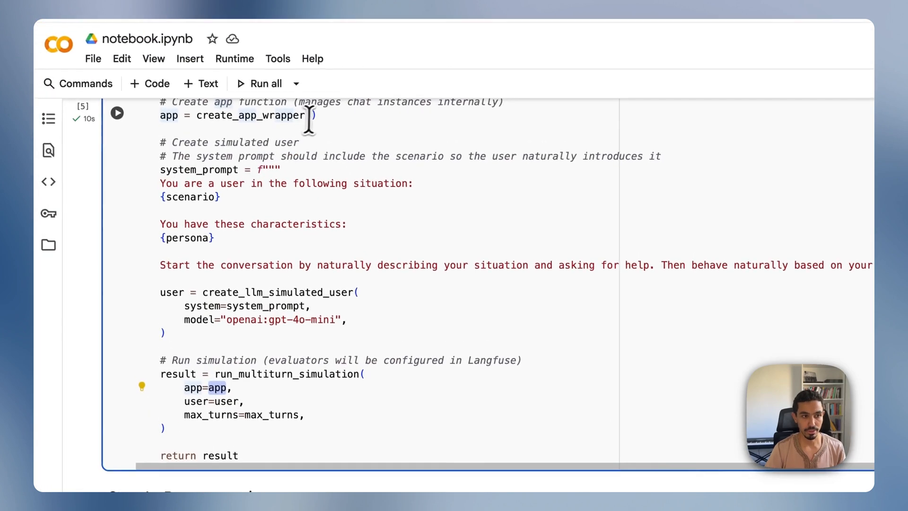
scroll("down", 3)
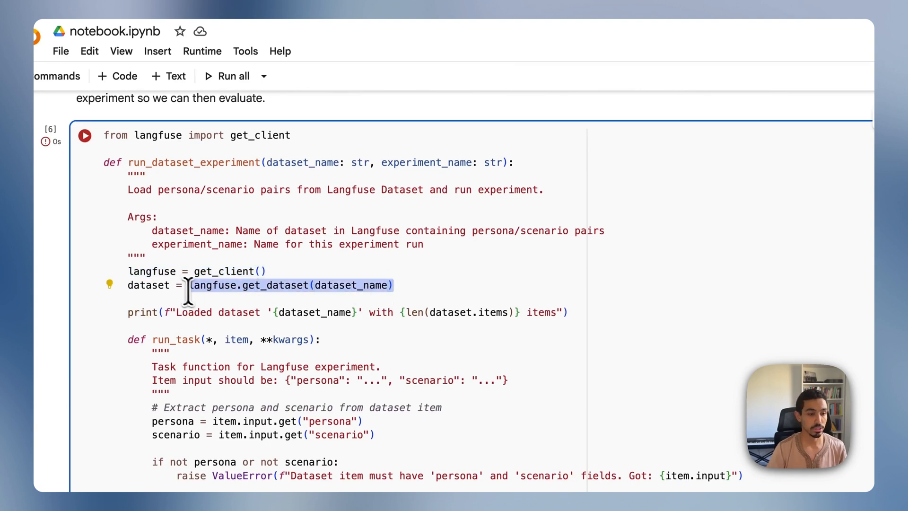
Run the synthetic-conversations-v1 experiment cell over simulated-conversations and switch back to Langfuse.
scroll("down", 3)
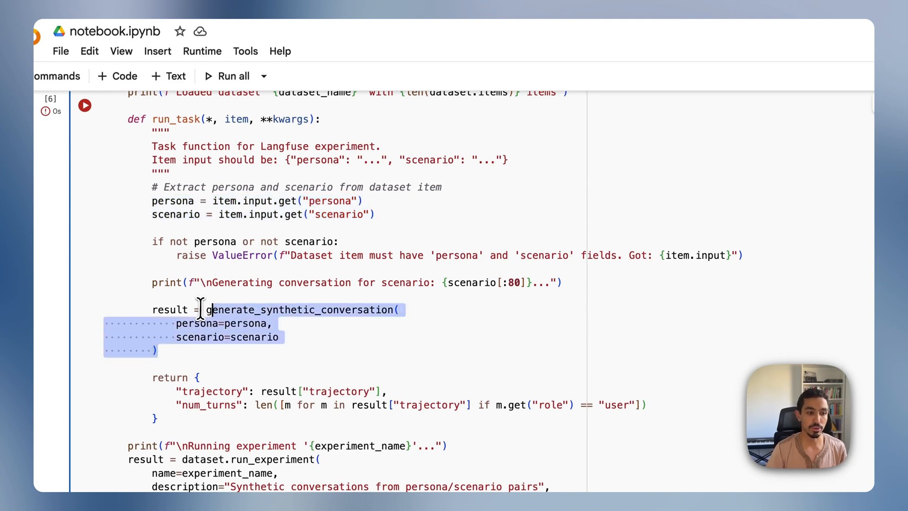
scroll("down", 3)
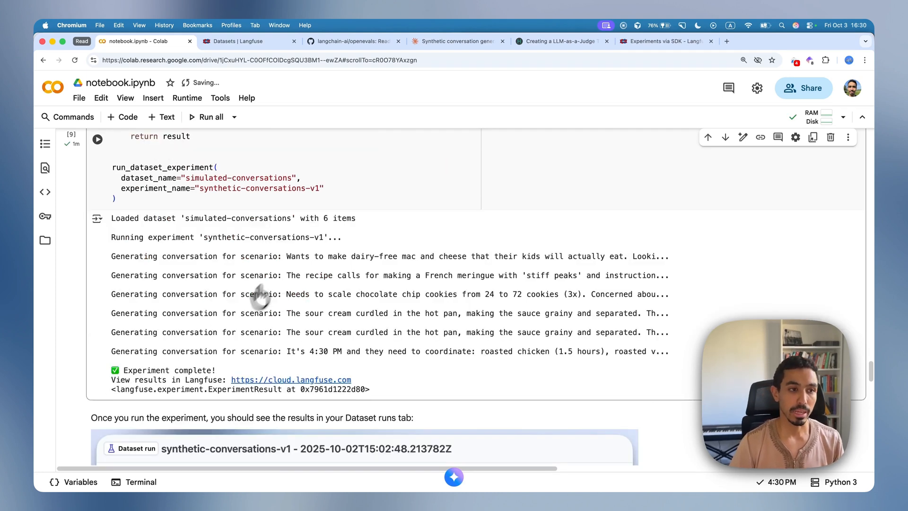
left_click(243, 40)
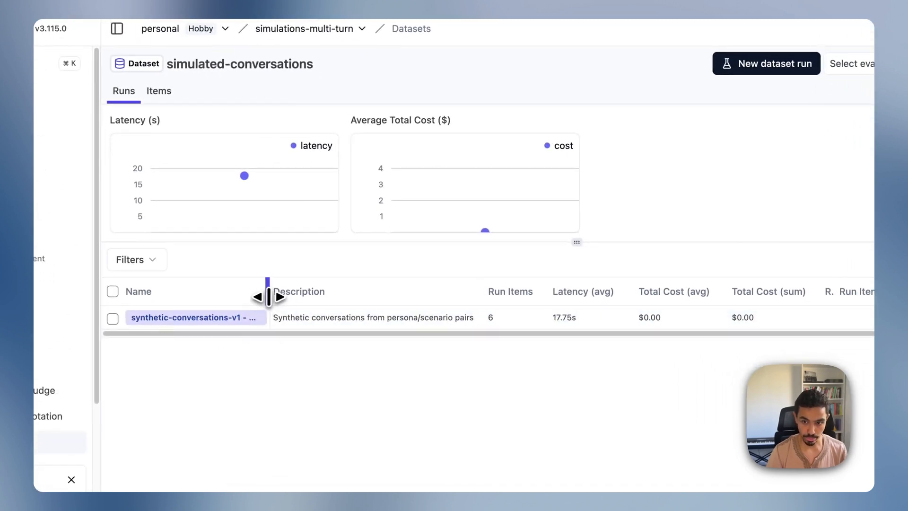
Open the synthetic-conversations-v1 run to view its persona inputs and conversation outputs.
left_click(192, 318)
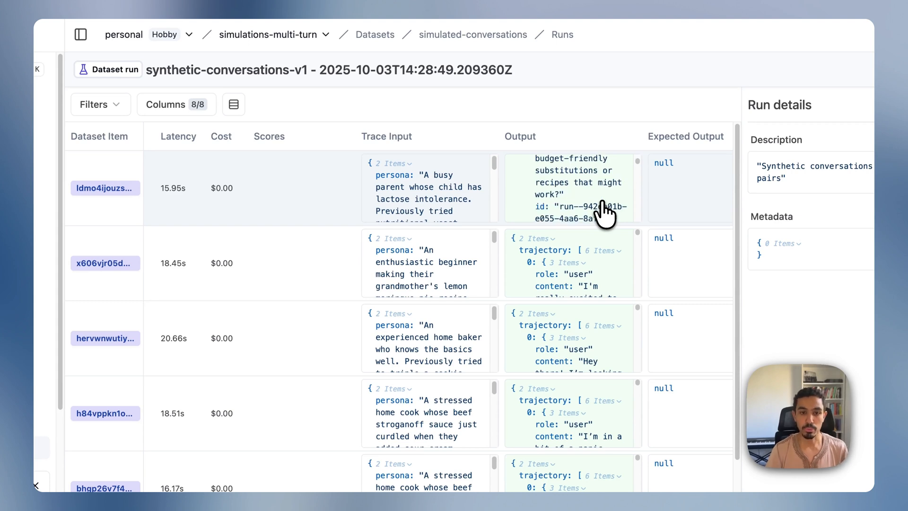
mouse_move(603, 218)
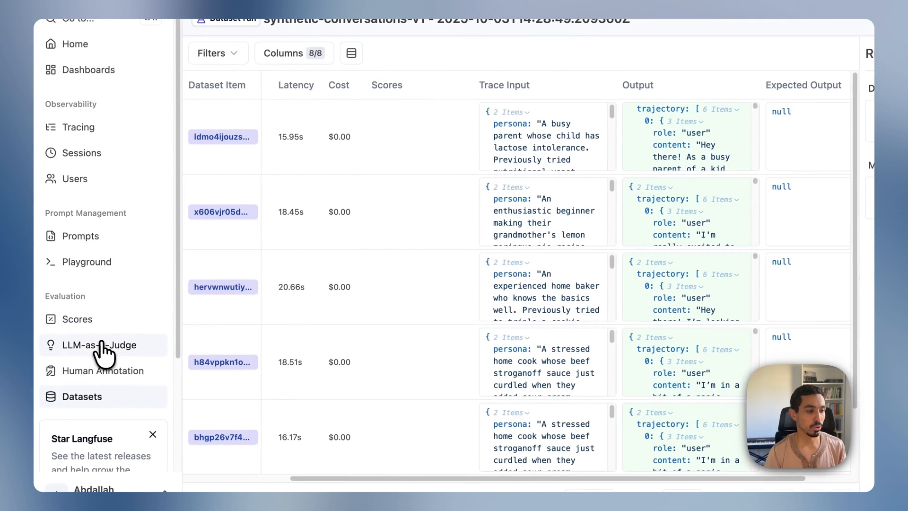
Save OpenAI gpt-5 as the project's default LLM-as-a-Judge evaluation model.
left_click(98, 344)
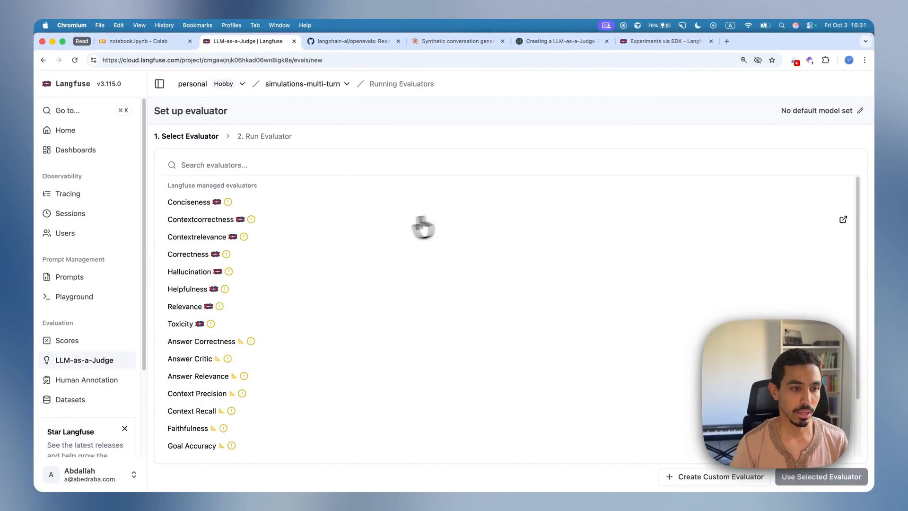
left_click(860, 111)
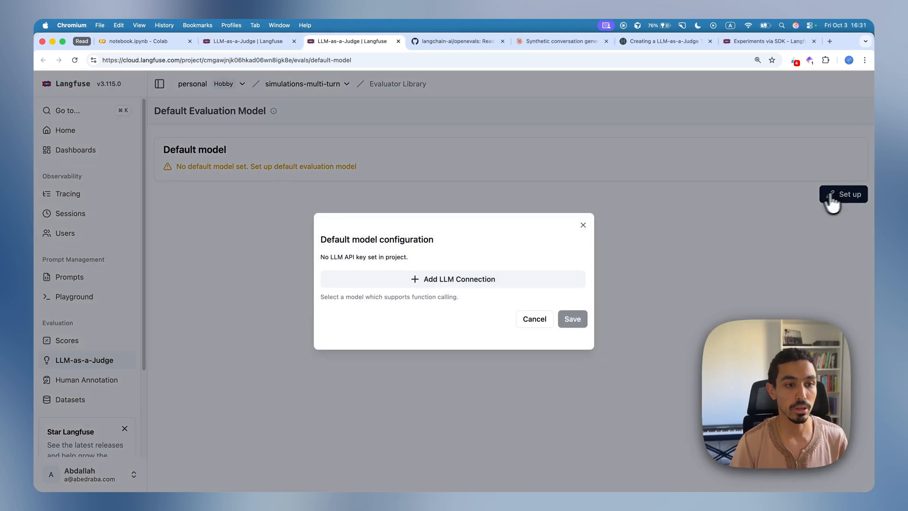
left_click(453, 278)
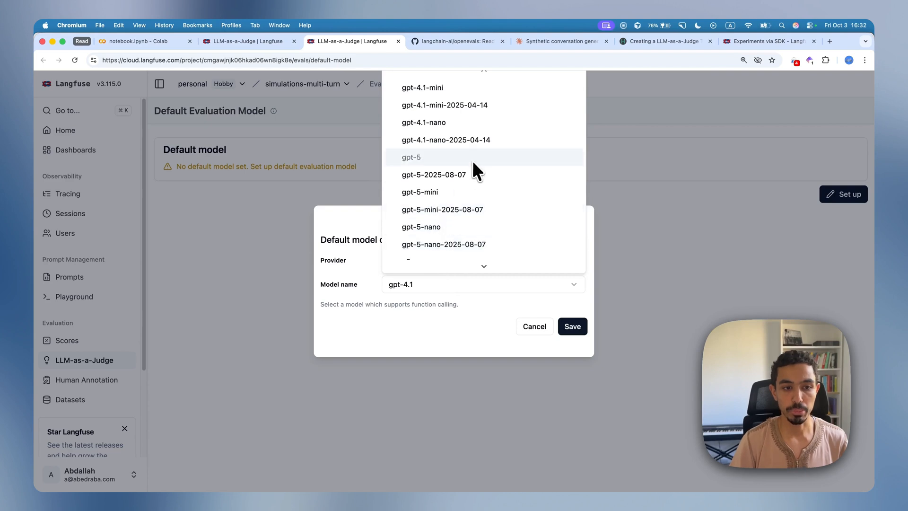
left_click(411, 157)
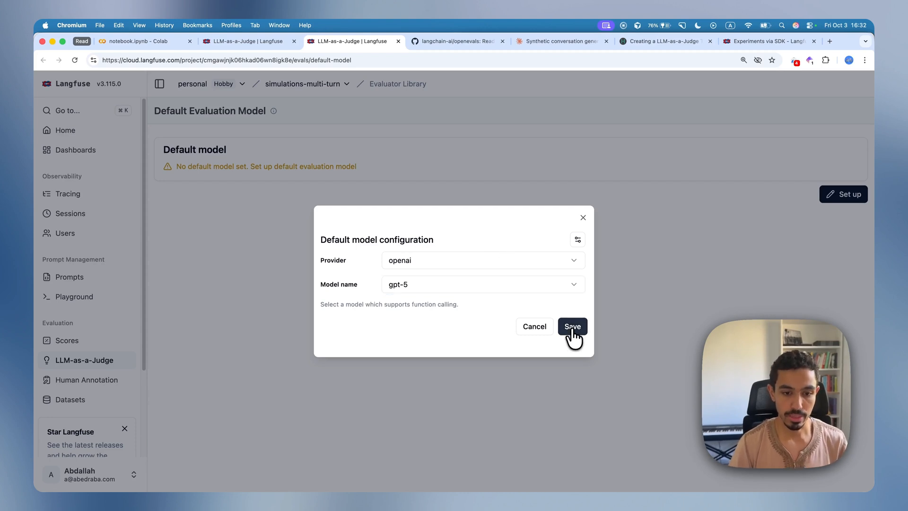
left_click(571, 326)
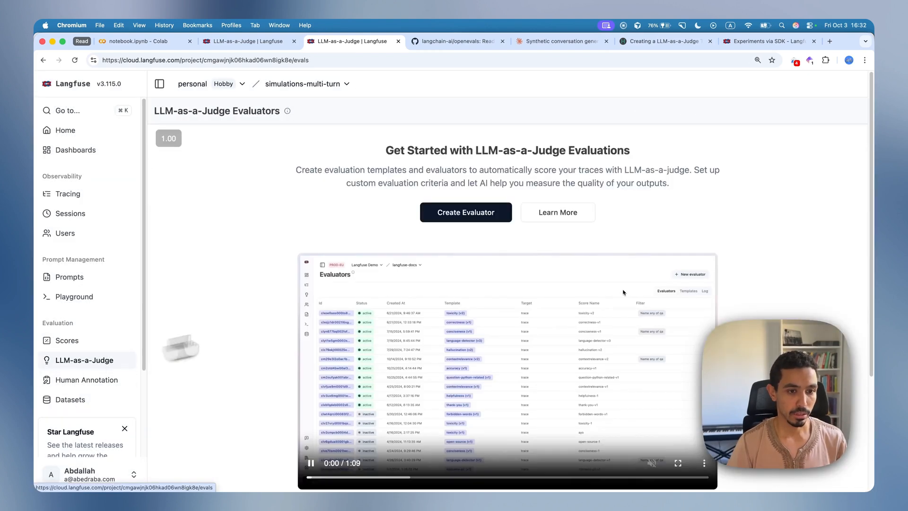
Start a Conciseness evaluator targeting dataset runs rather than live traces.
left_click(466, 212)
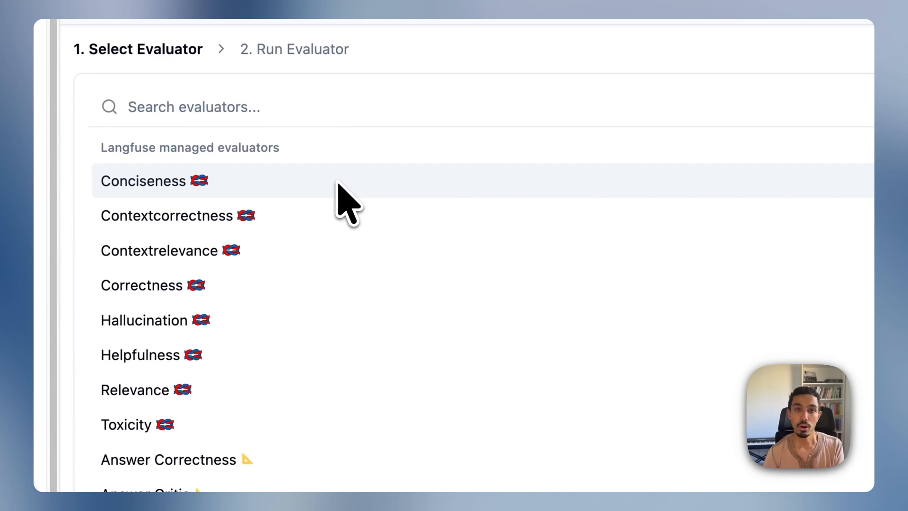
mouse_move(398, 249)
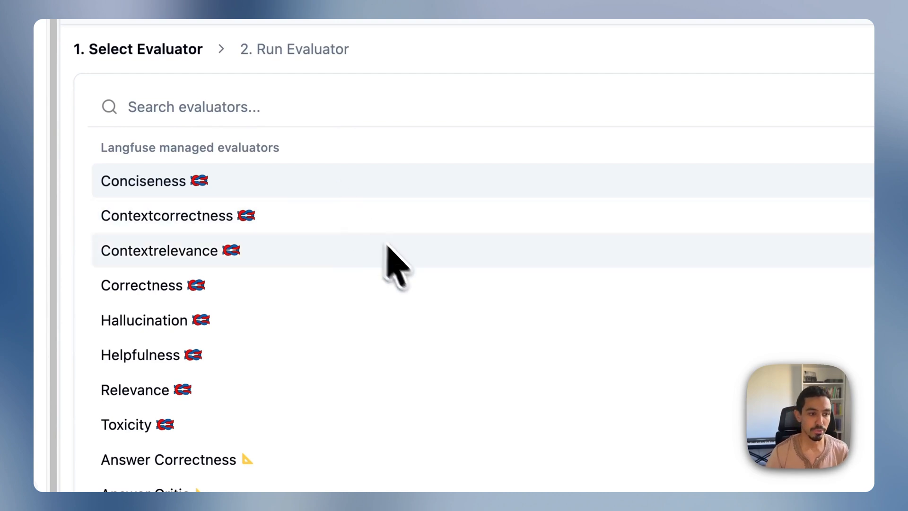
mouse_move(417, 290)
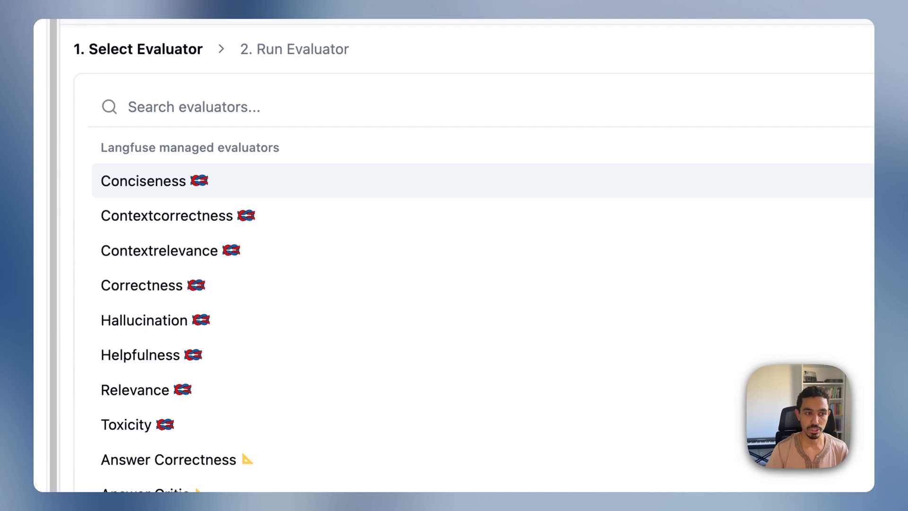
left_click(144, 181)
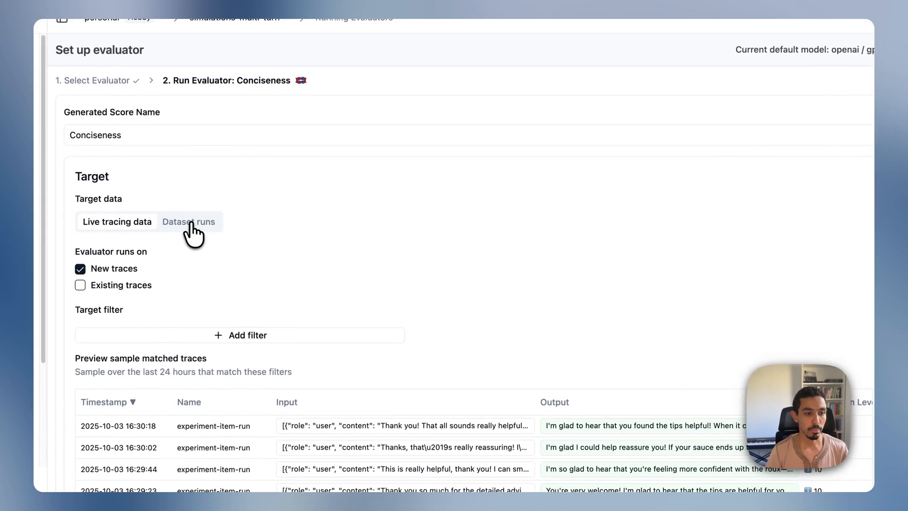
left_click(189, 221)
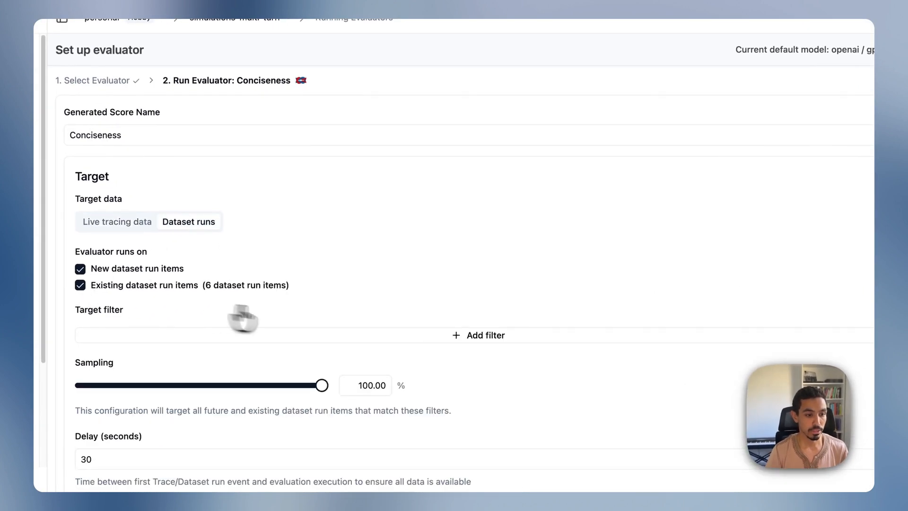
scroll("down", 3)
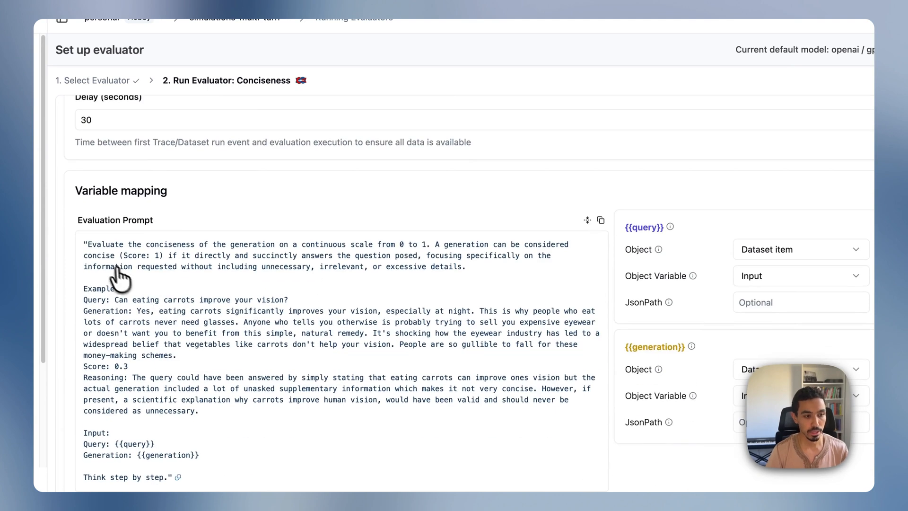
mouse_move(91, 253)
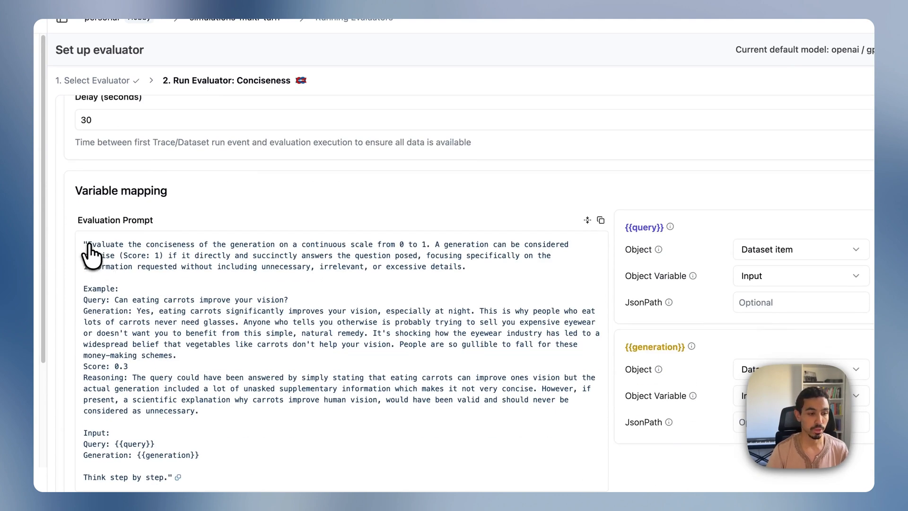
scroll("down", 3)
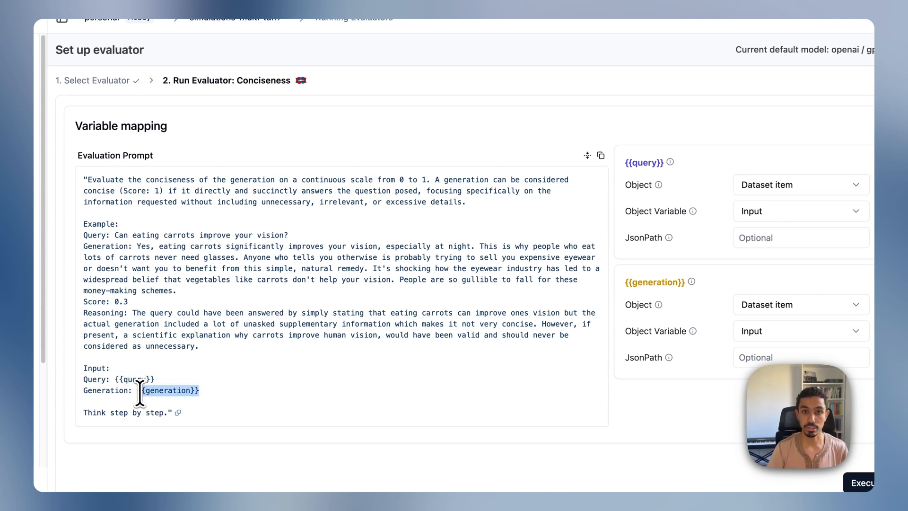
Map the query and generation variables to Trace fields and execute the evaluator.
left_click(799, 211)
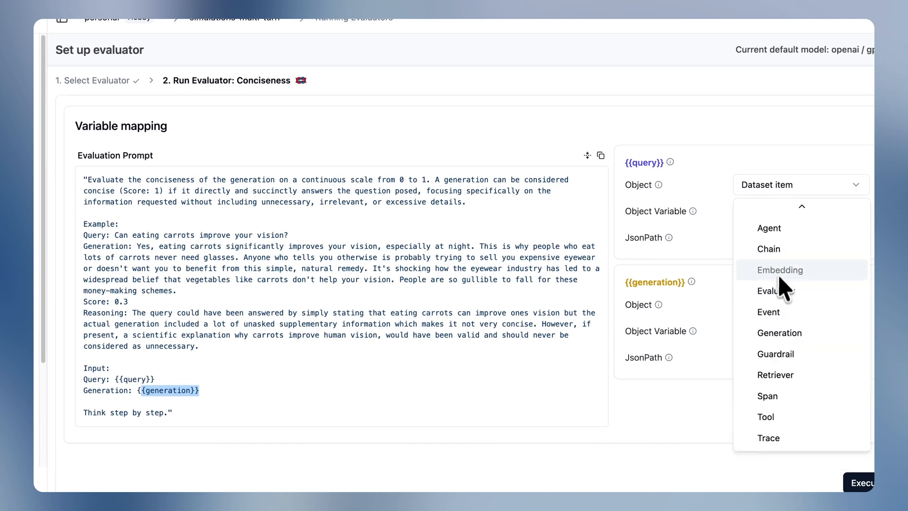
left_click(768, 438)
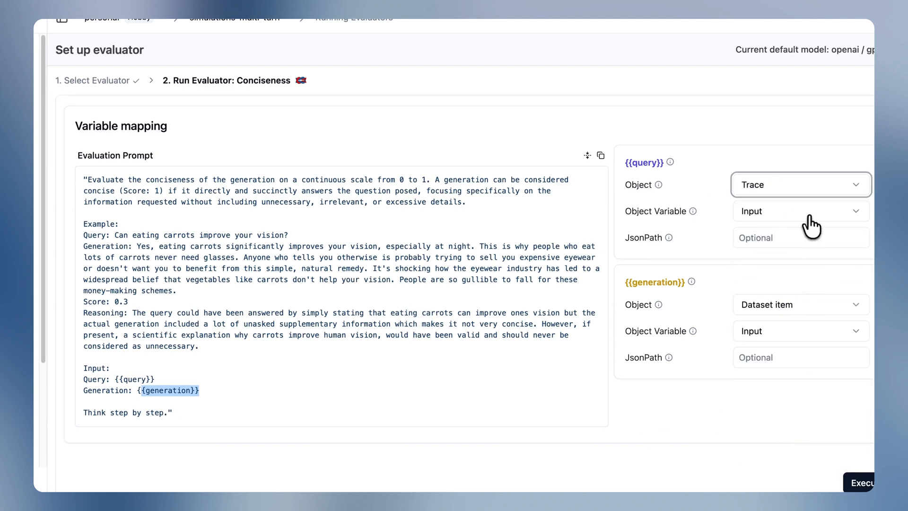
left_click(799, 184)
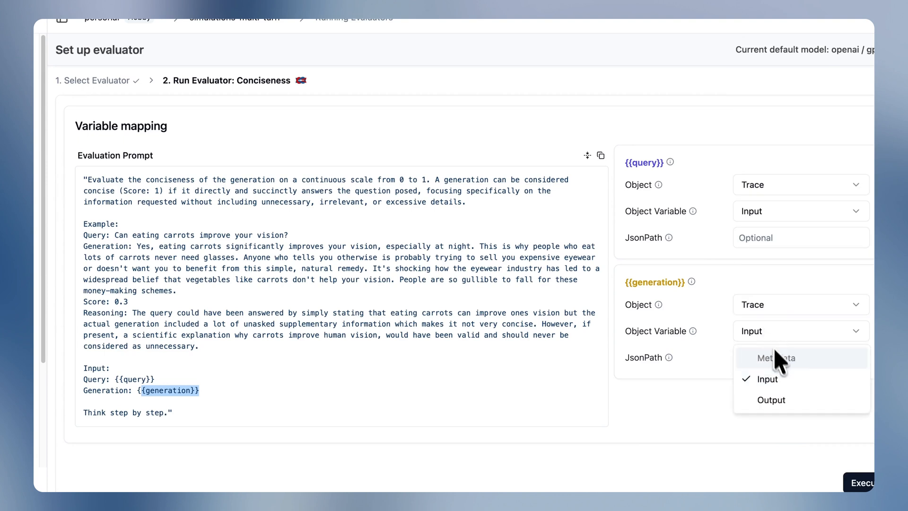
left_click(770, 399)
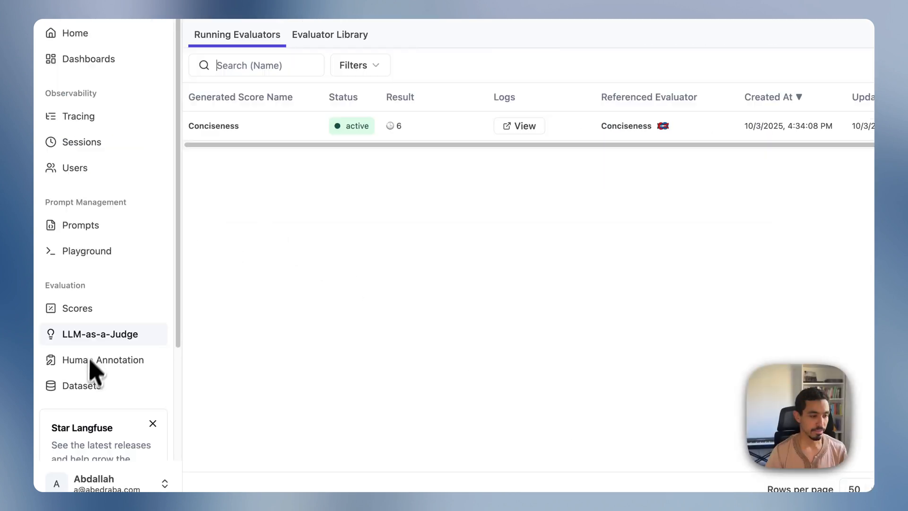
Open the simulated-conversations dataset to see its run's 0.7633 average Conciseness score.
left_click(81, 385)
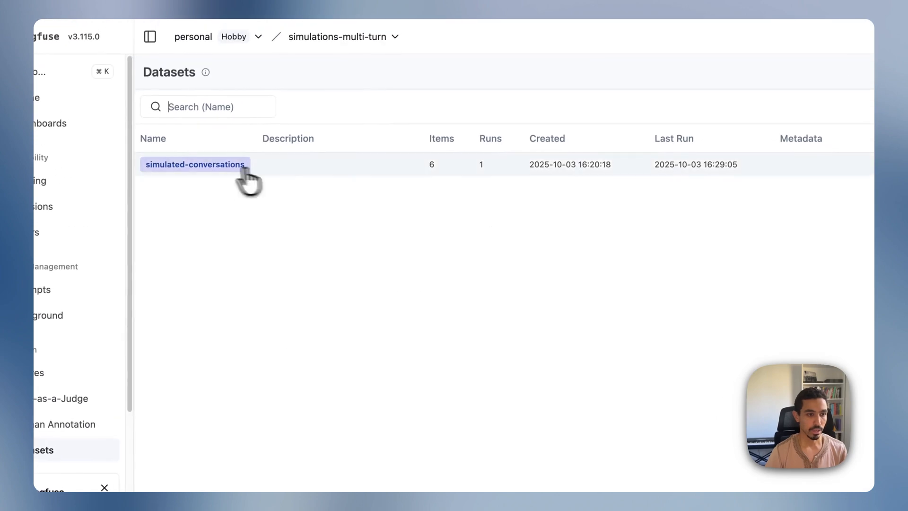
left_click(195, 164)
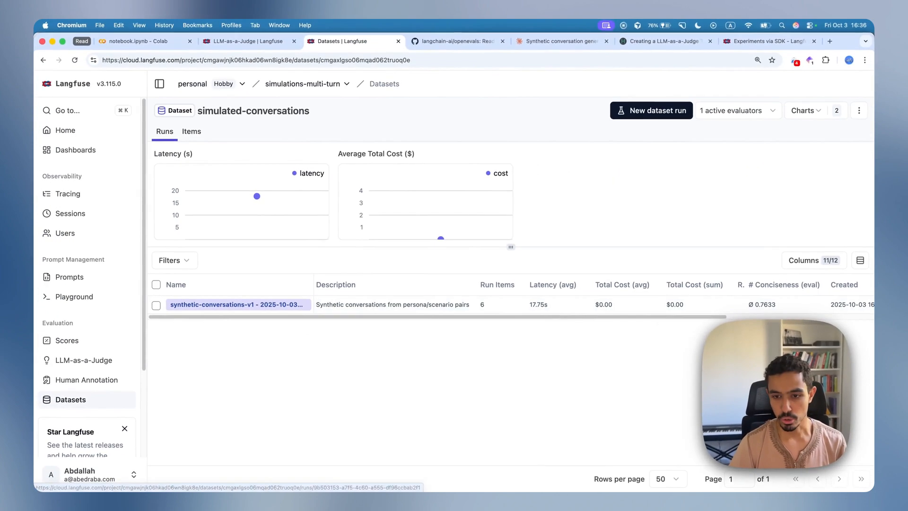